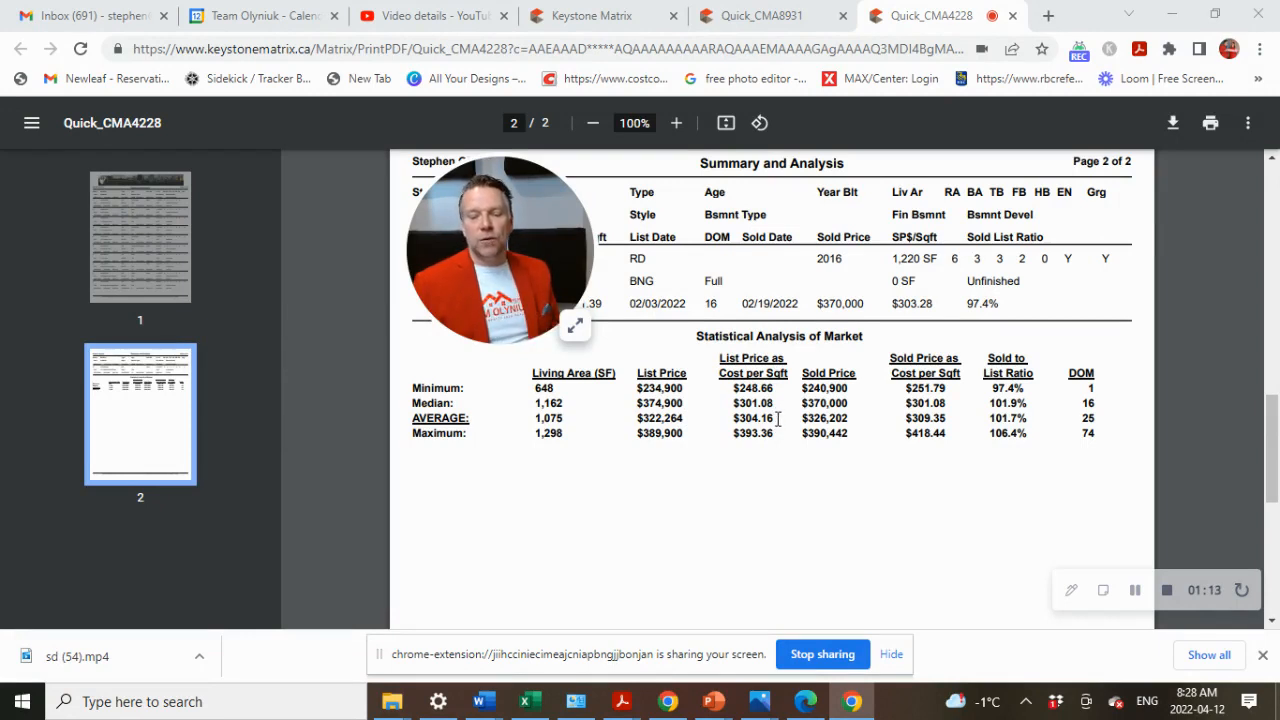
mouse_move(866, 426)
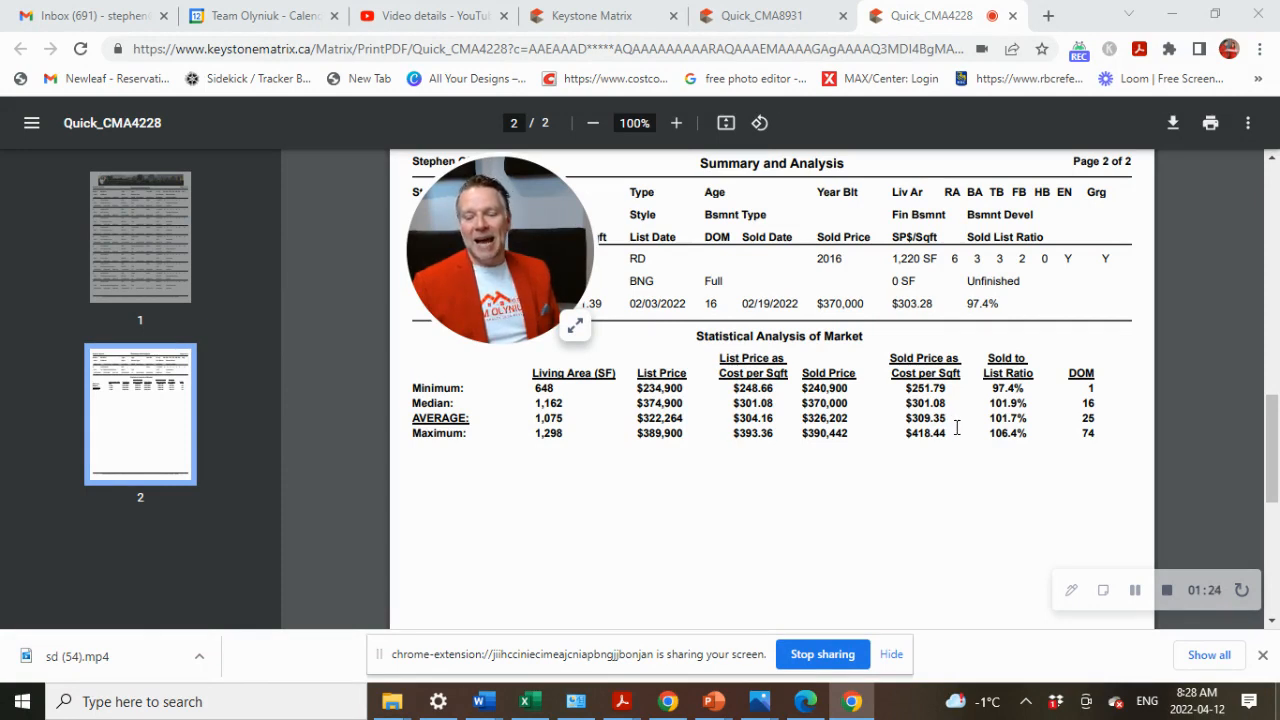
mouse_move(965, 433)
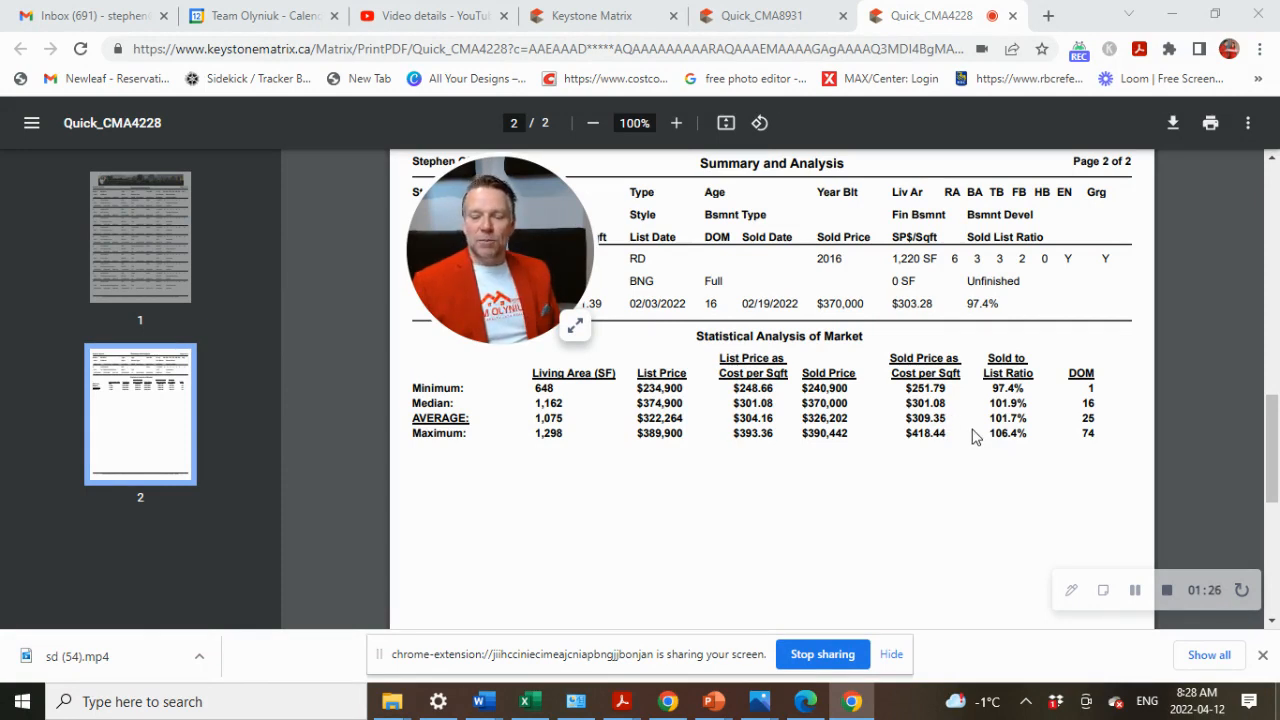